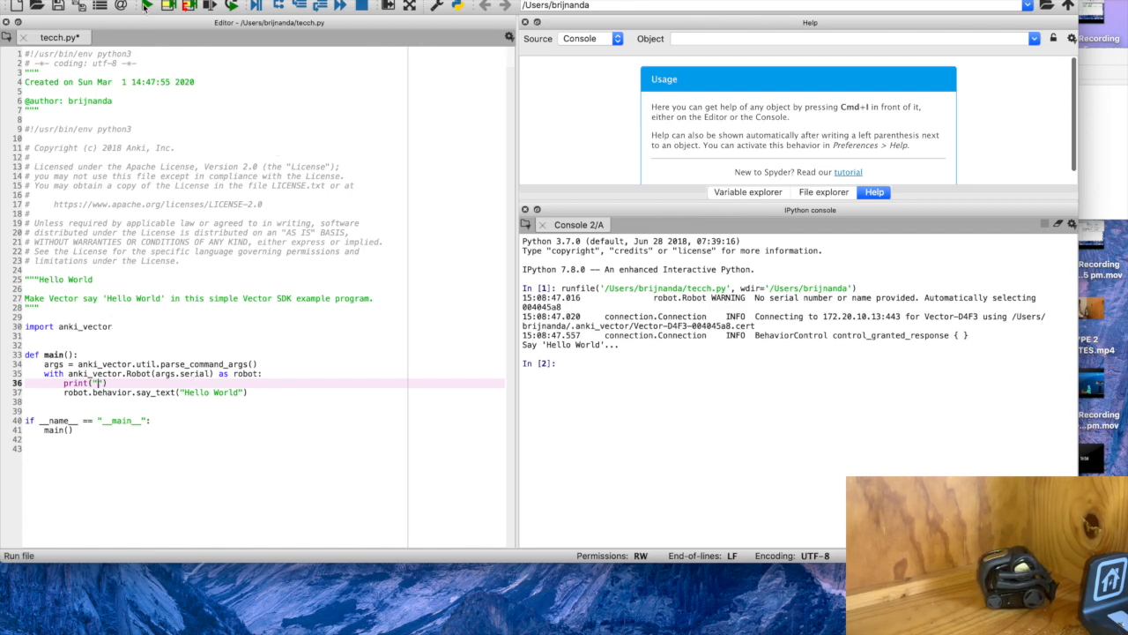
Stop the running tecch.py hello world script and run it again with F5.
left_click(148, 7)
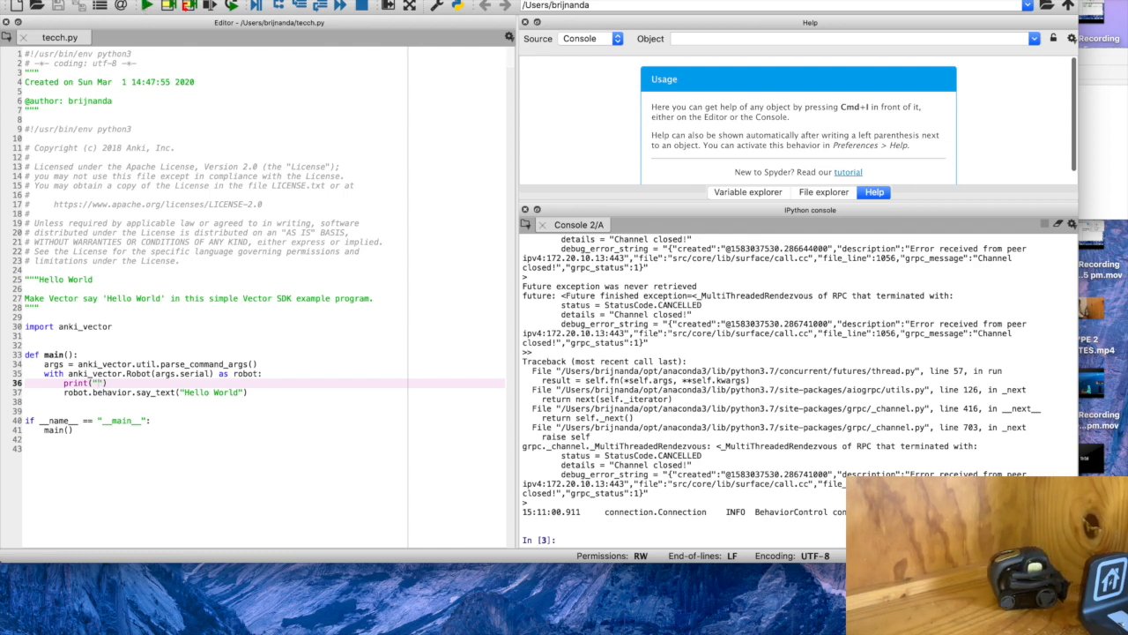
left_click(148, 7)
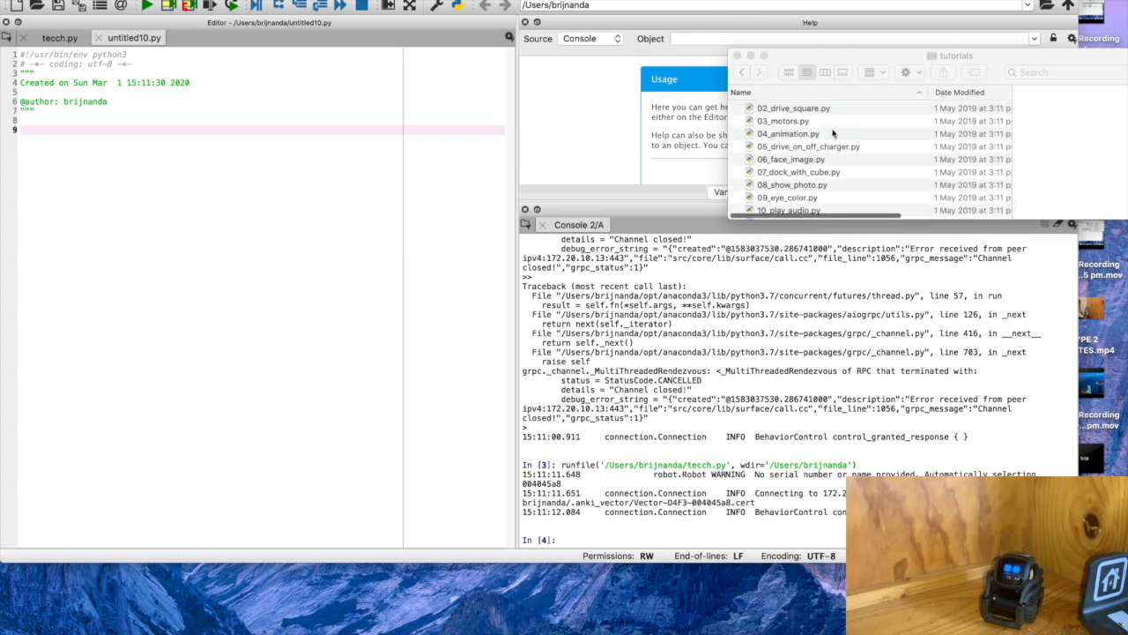
mouse_move(796, 159)
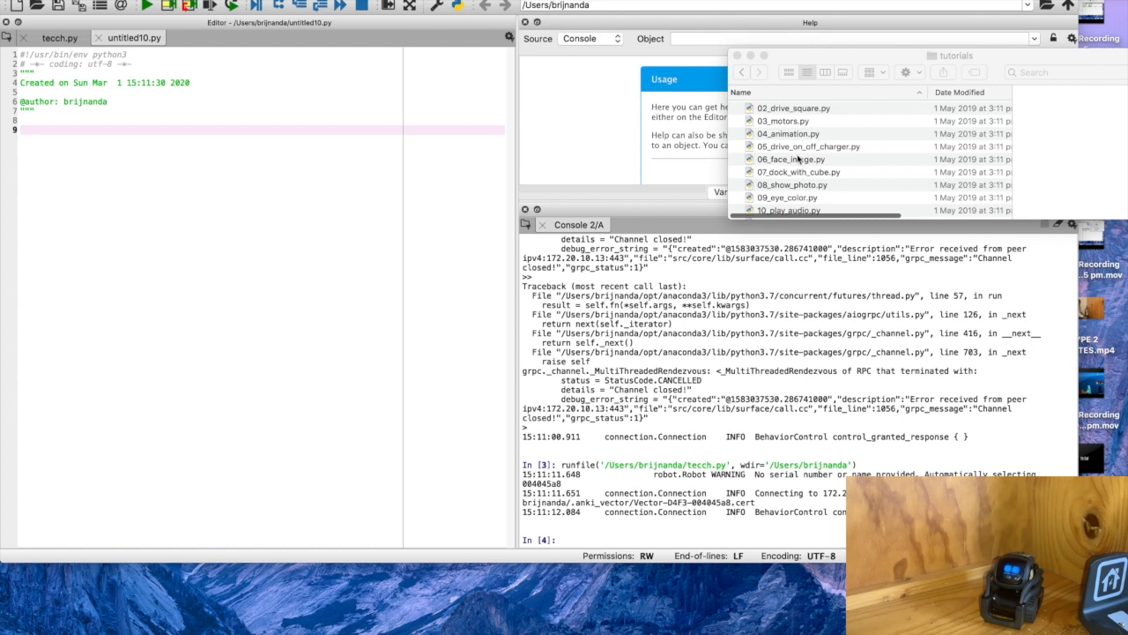
Open the 15_face_follower.py example from the tutorials folder.
scroll("down", 3)
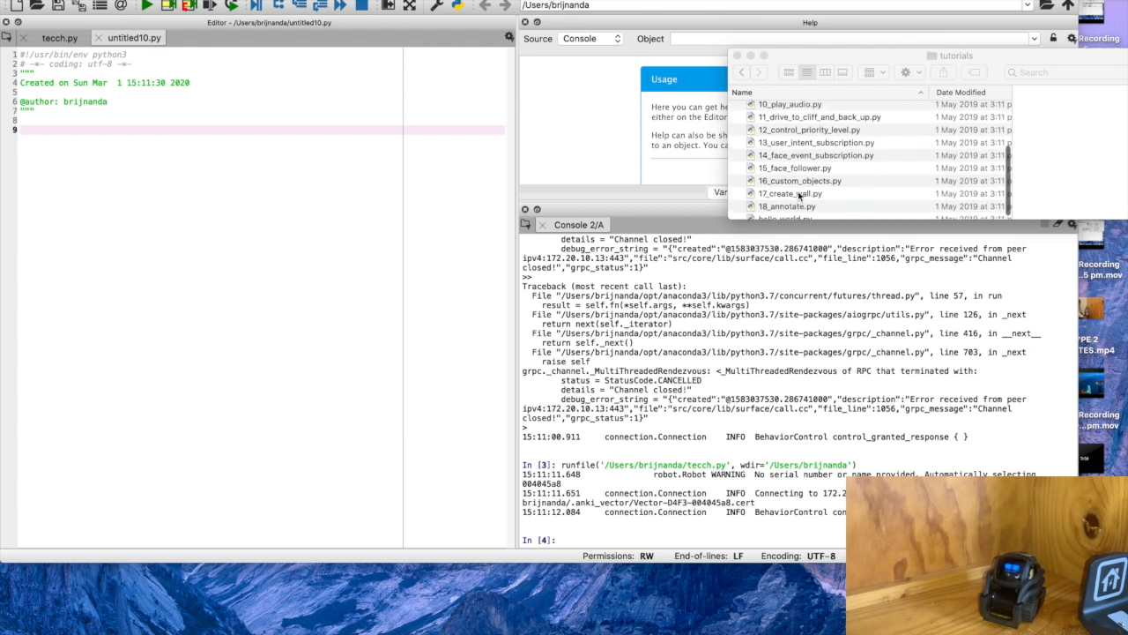
left_click(793, 169)
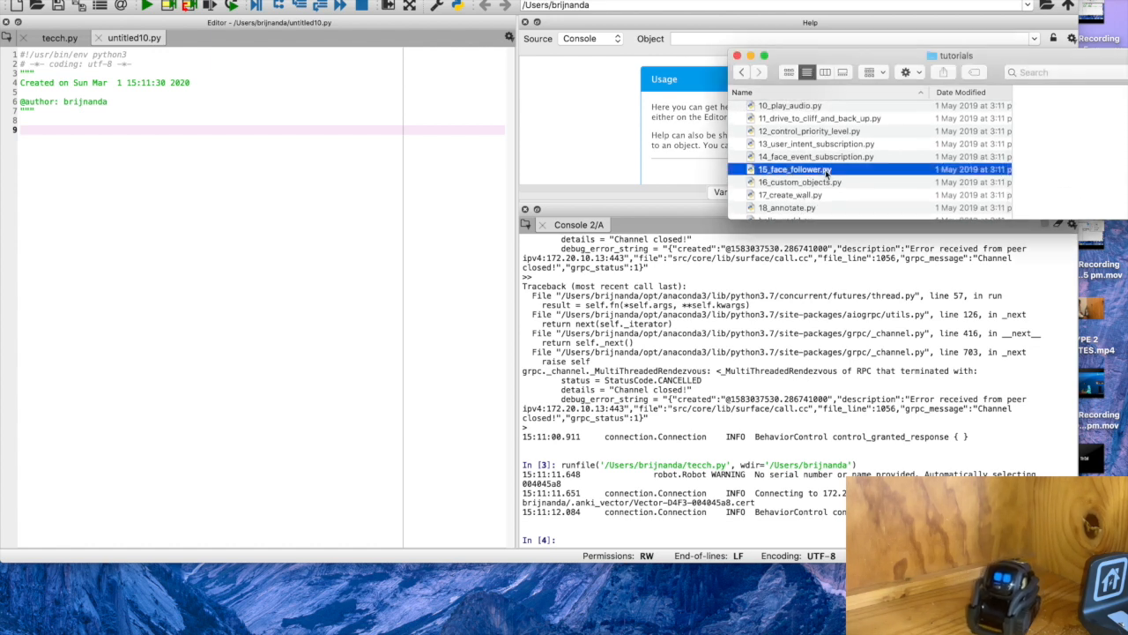
double_click(795, 170)
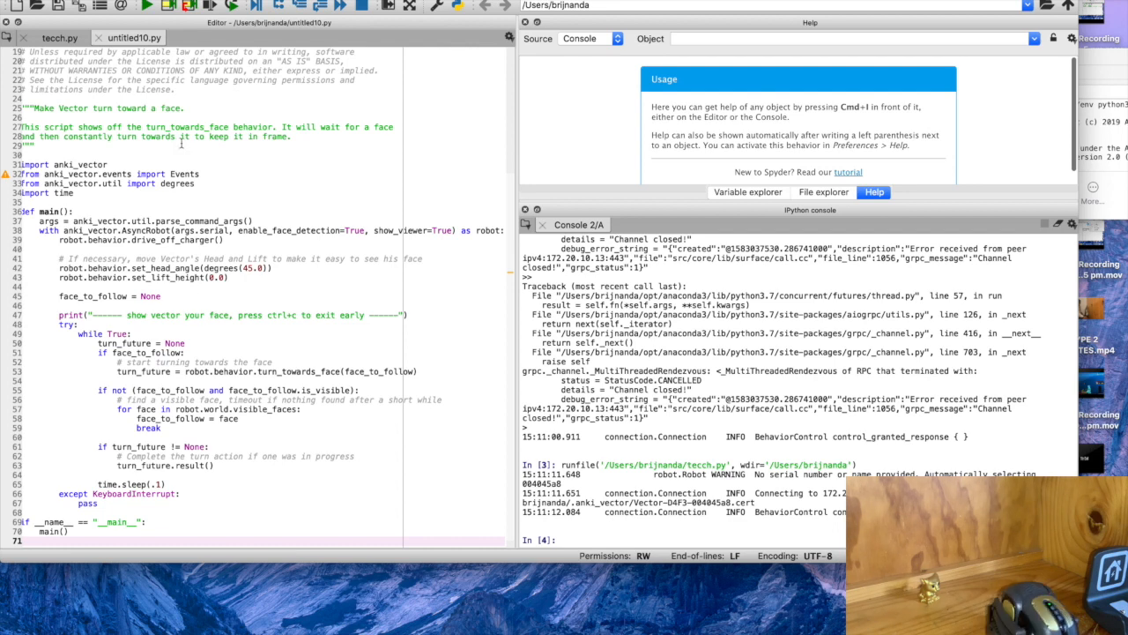
mouse_move(144, 7)
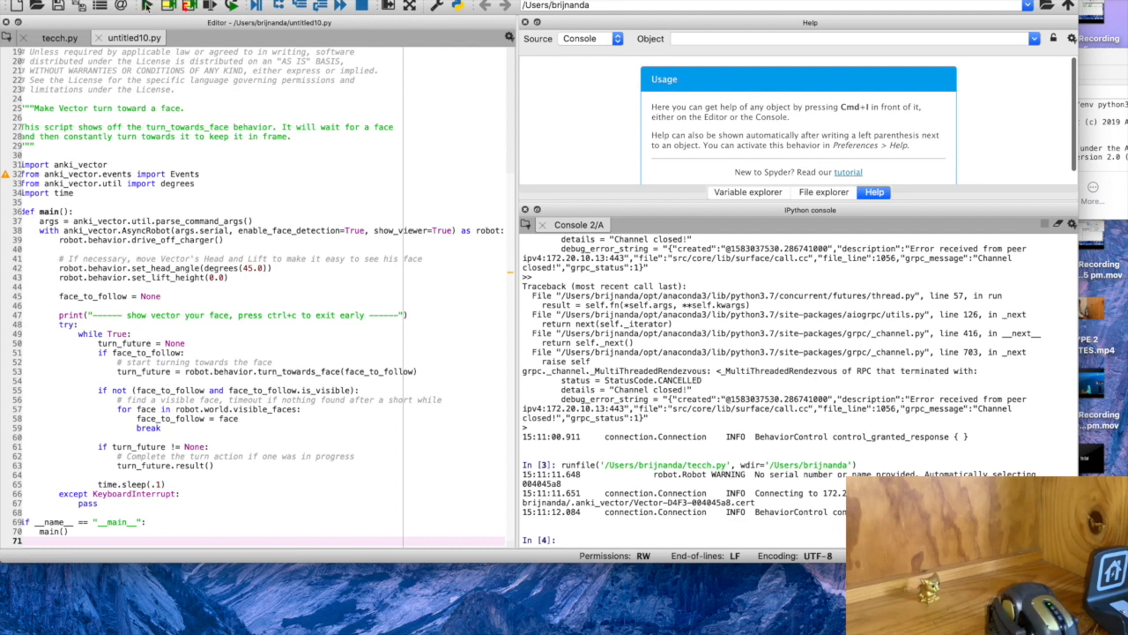
Save the face follower script as hugh.py.
type("hugh")
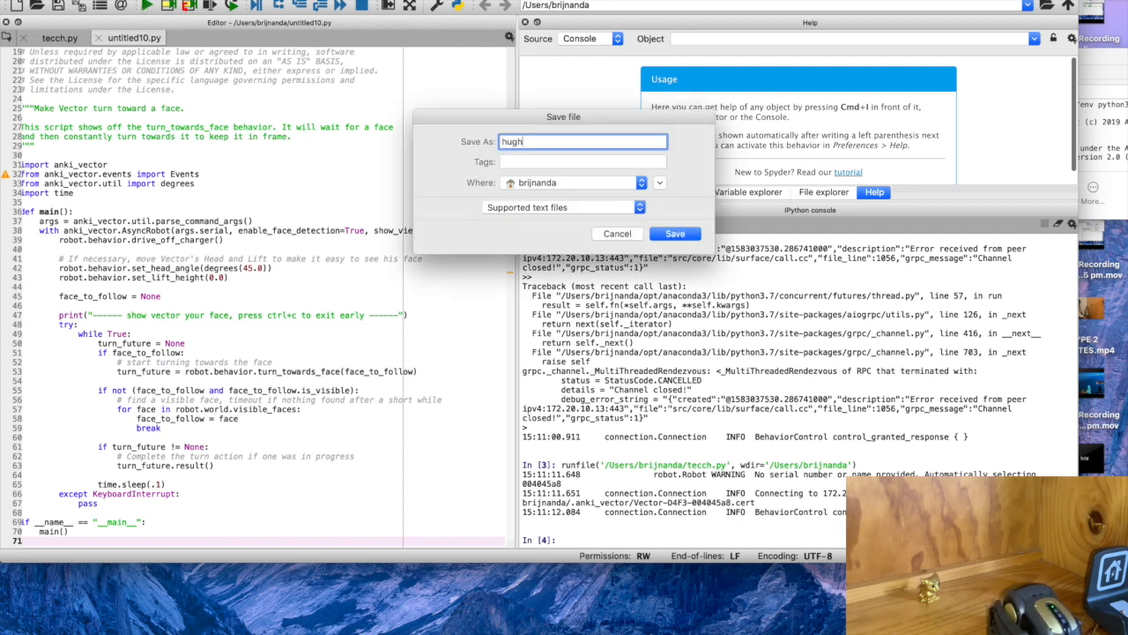
left_click(674, 233)
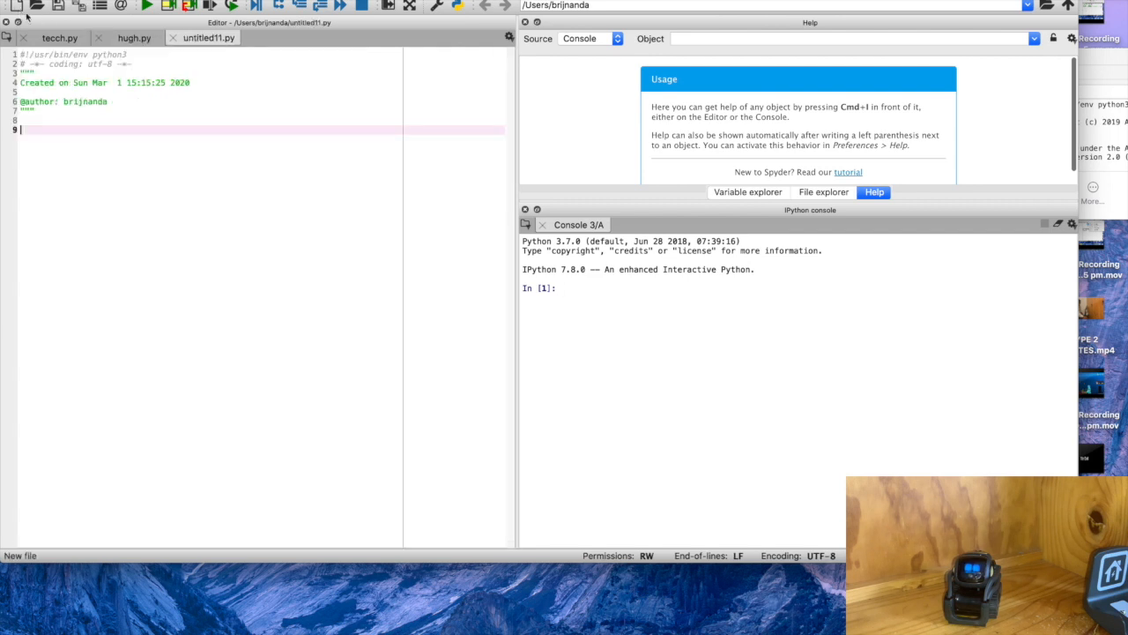
mouse_move(129, 208)
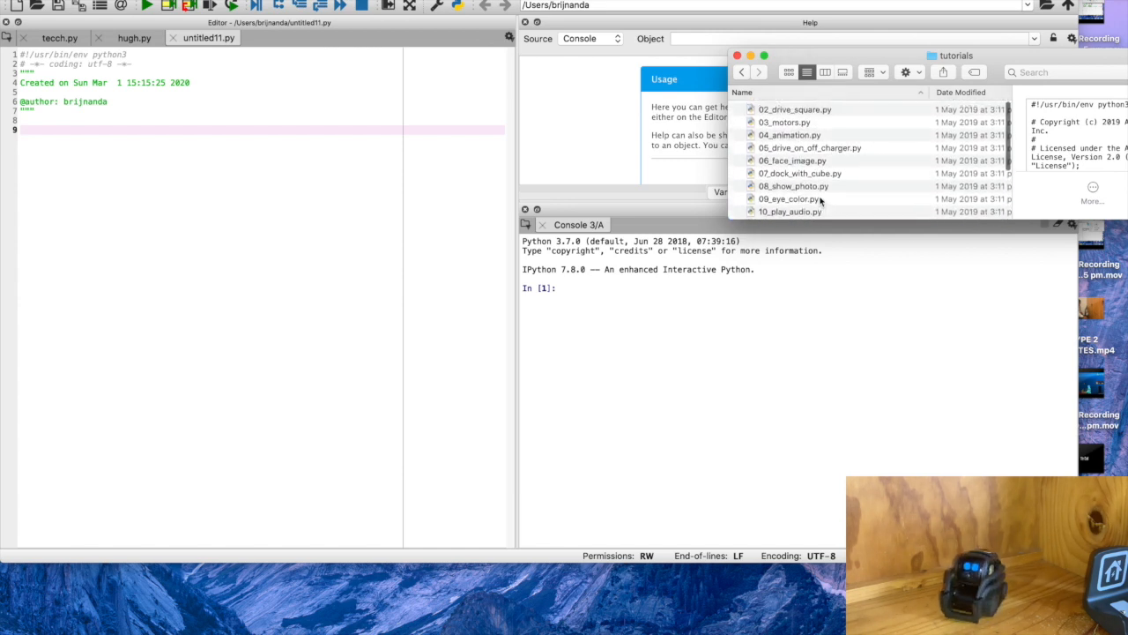
Open the 02_drive_square.py example from the tutorials folder.
left_click(793, 108)
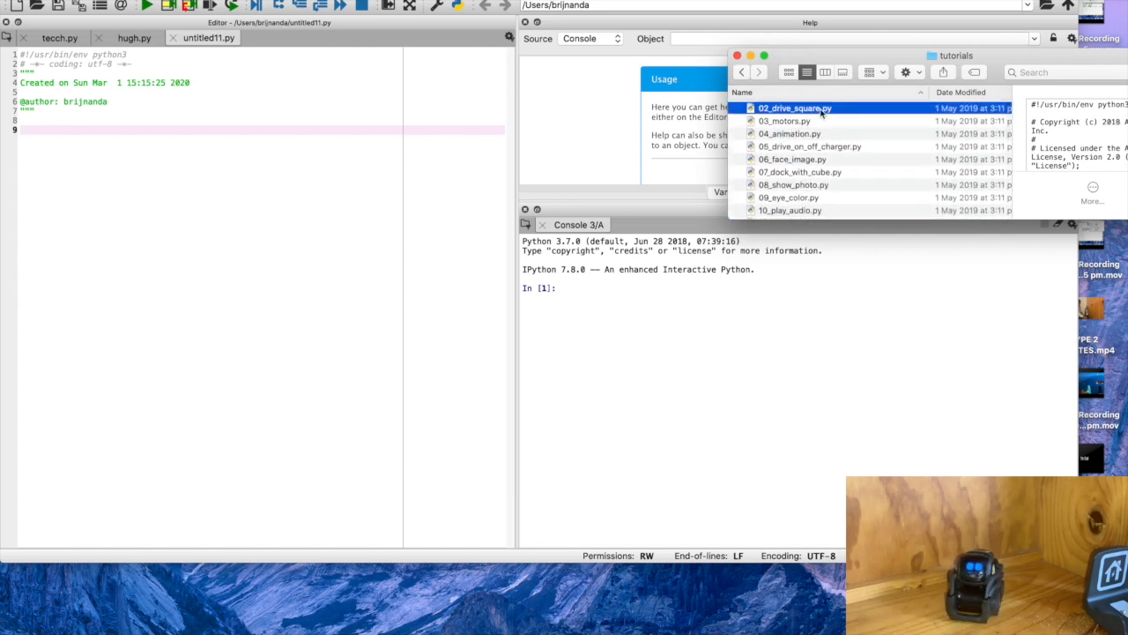
double_click(793, 107)
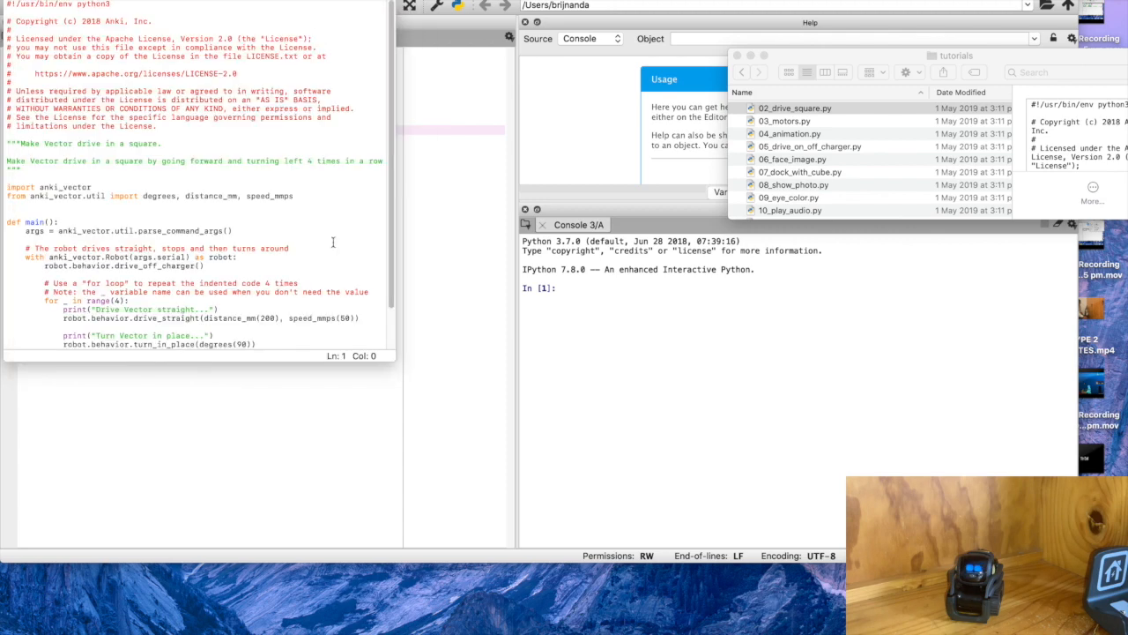
left_click(233, 229)
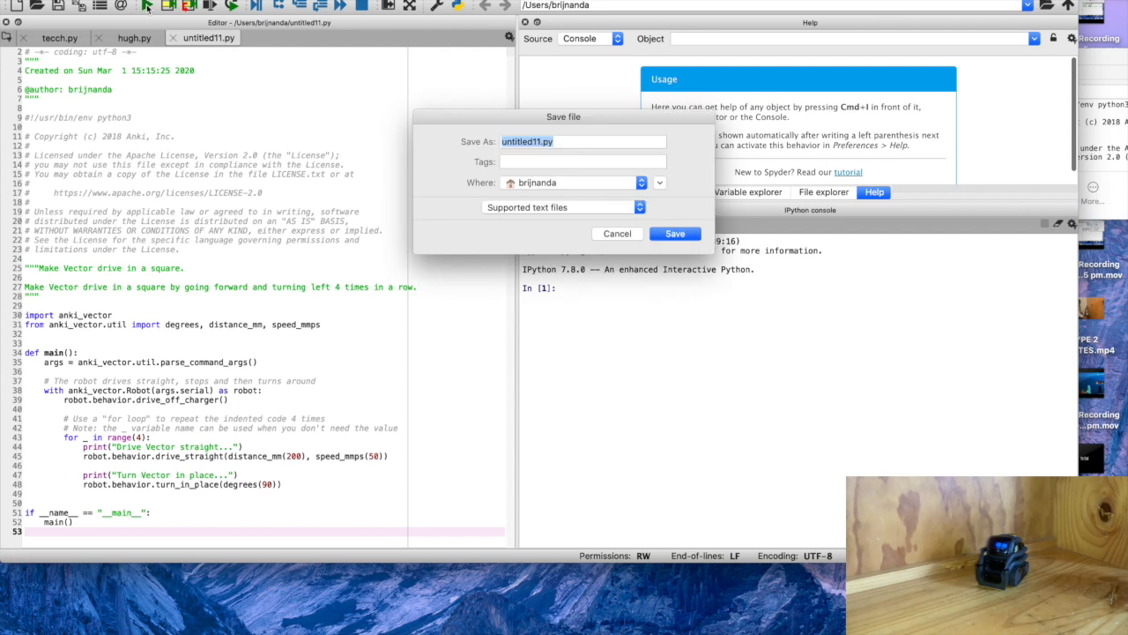
Save the drive square script under a new name and run it.
left_click(673, 233)
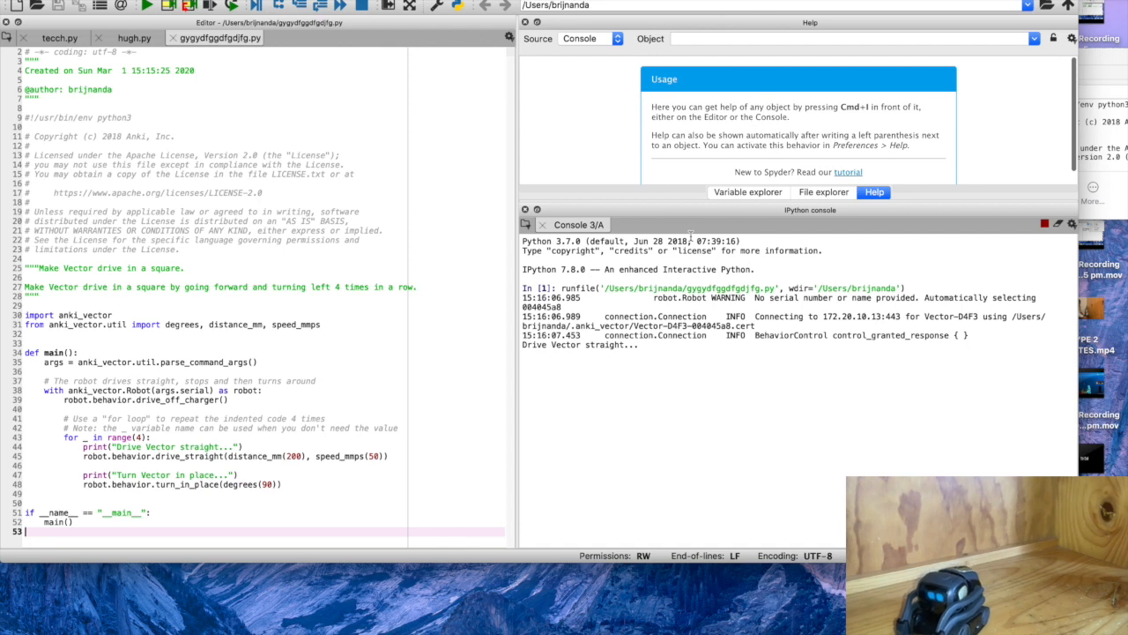